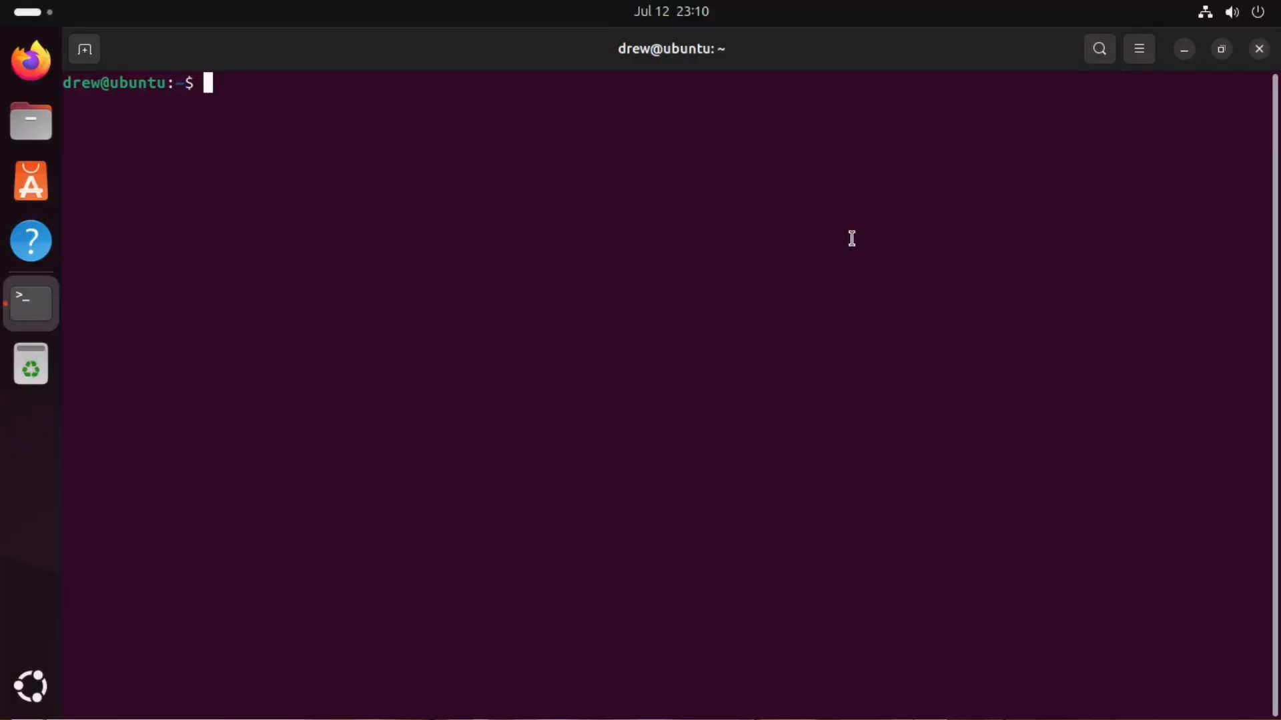
- Run 'sudo apt install libfuse2' and submit the administrator password
{"action": "type", "text": "sudo"}
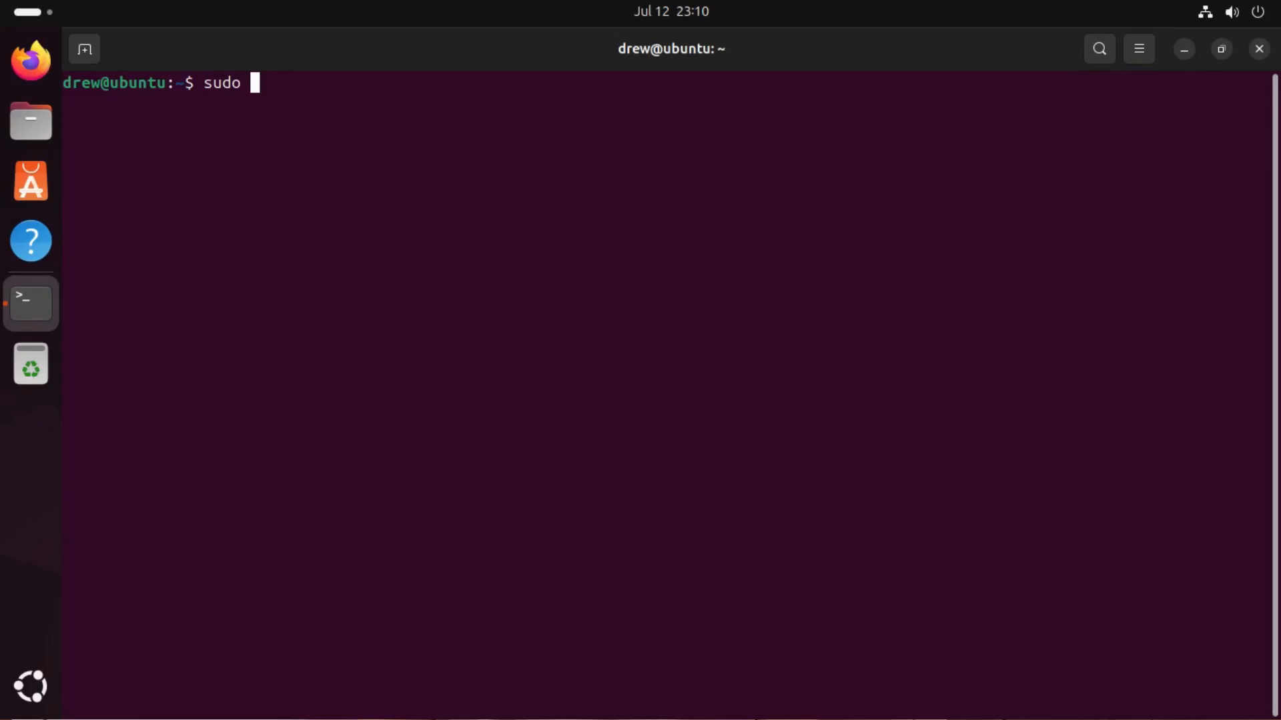
{"action": "type", "text": "apt inst"}
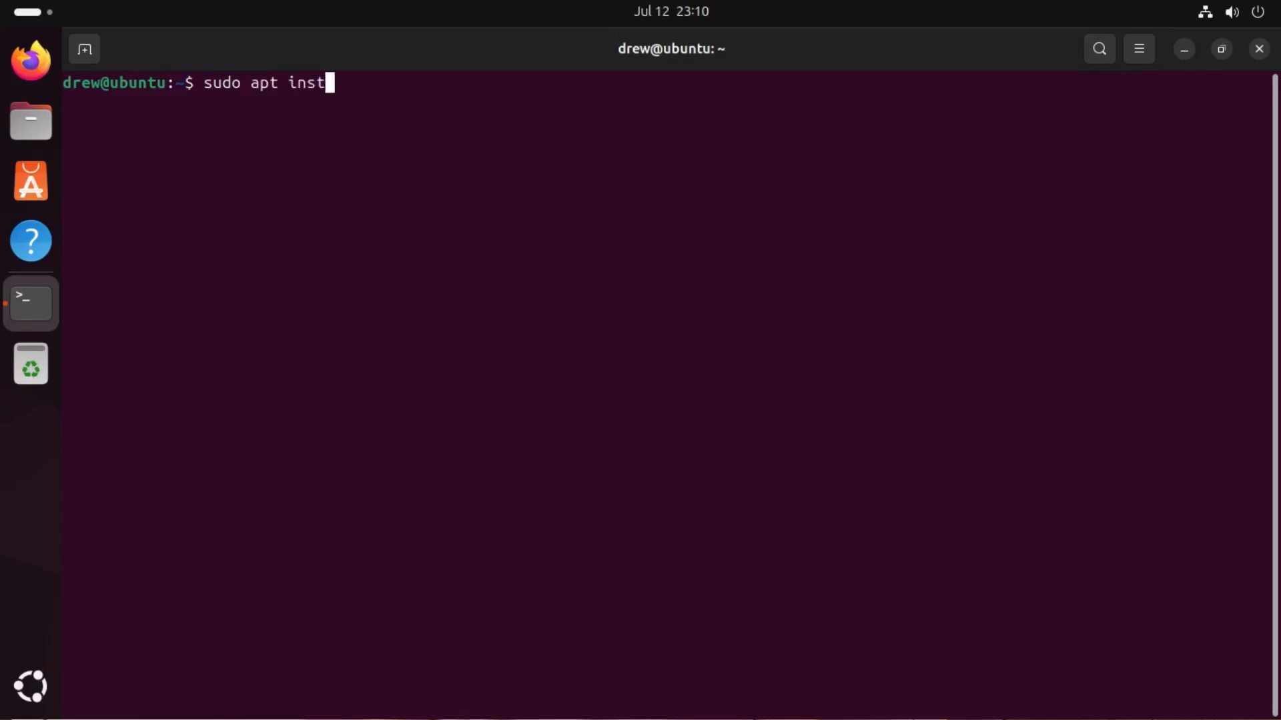
{"action": "type", "text": "all lib"}
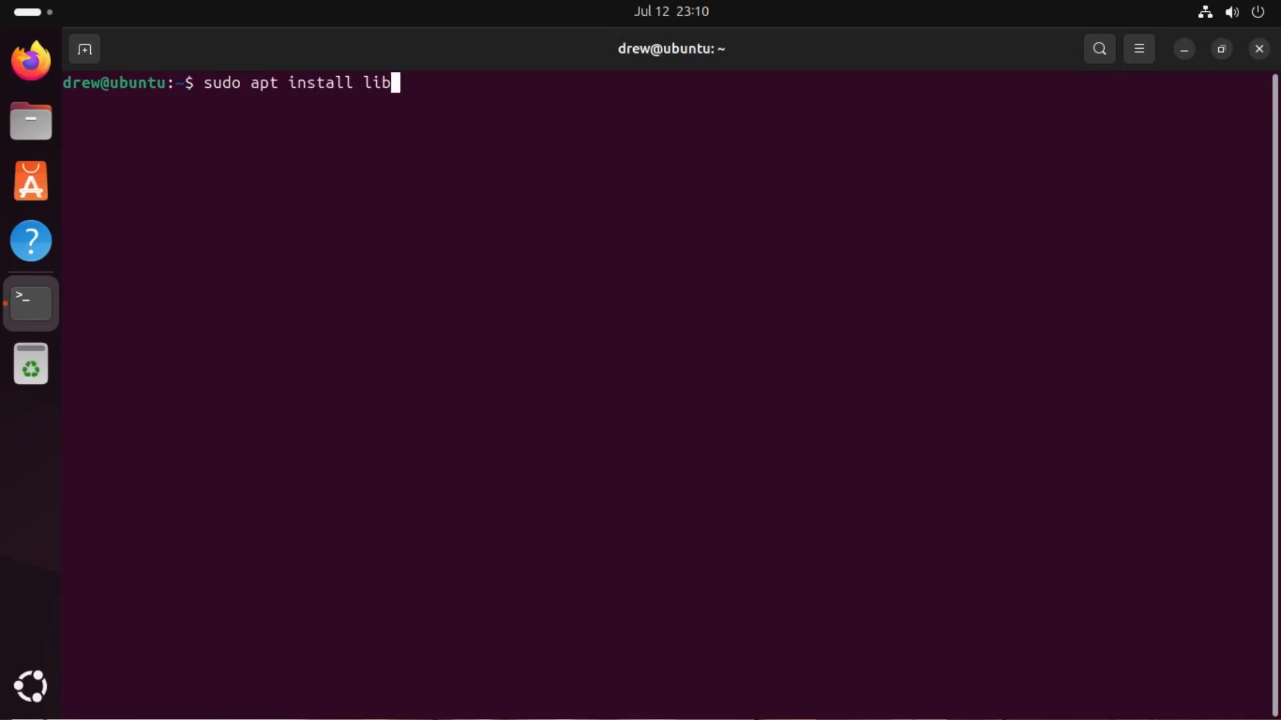
{"action": "key", "text": "Return"}
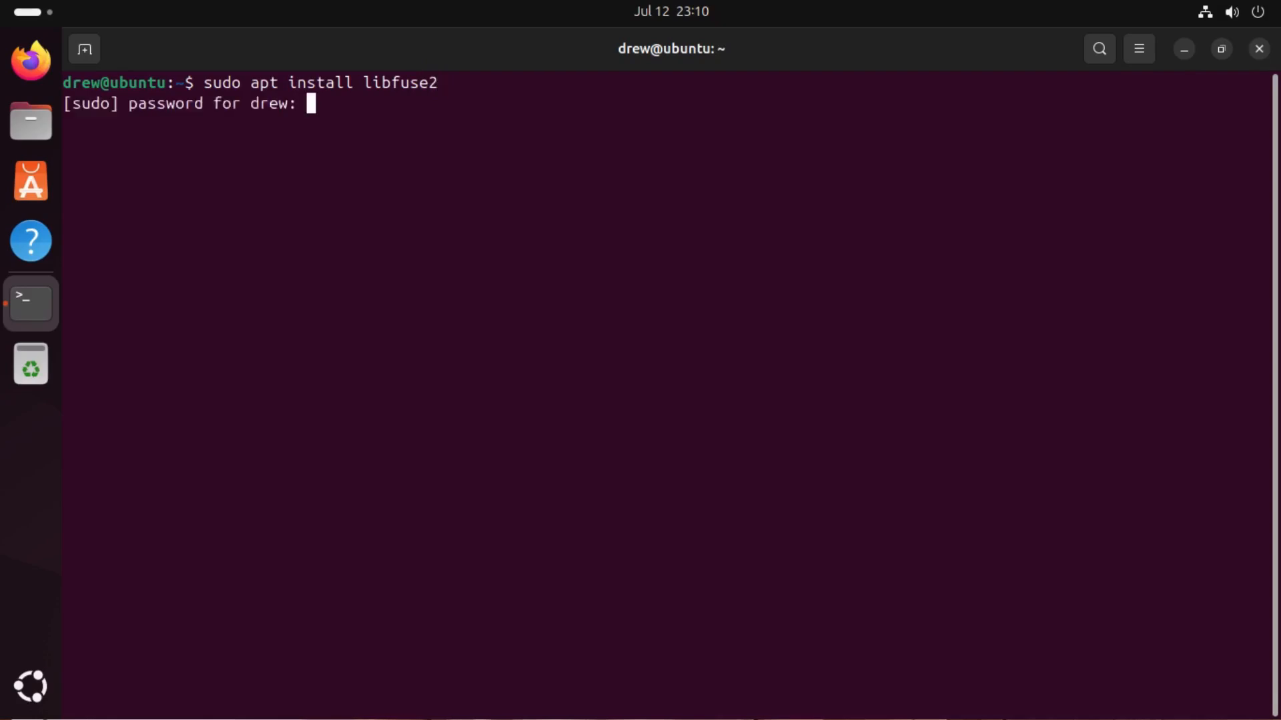
{"action": "key", "text": "Return"}
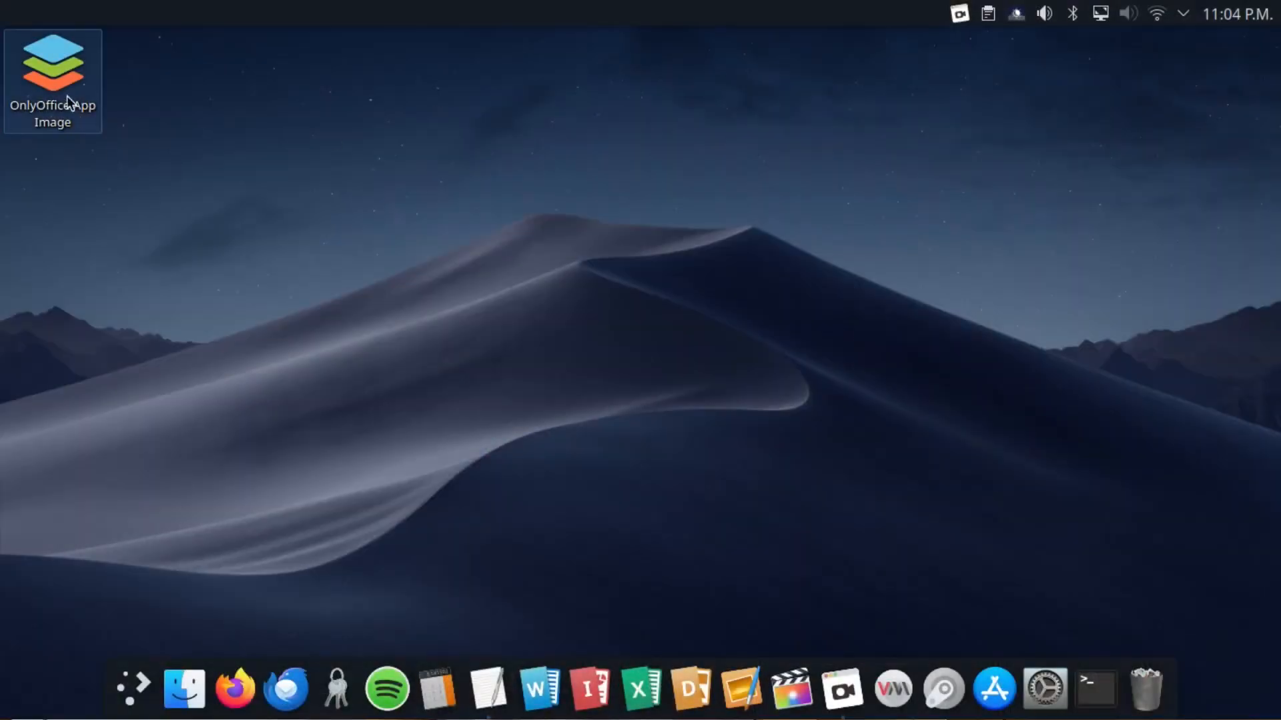
- Launch the OnlyOffice AppImage from the desktop and confirm Execute in the Plasma dialog
{"action": "double_click", "coordinate": [52, 72]}
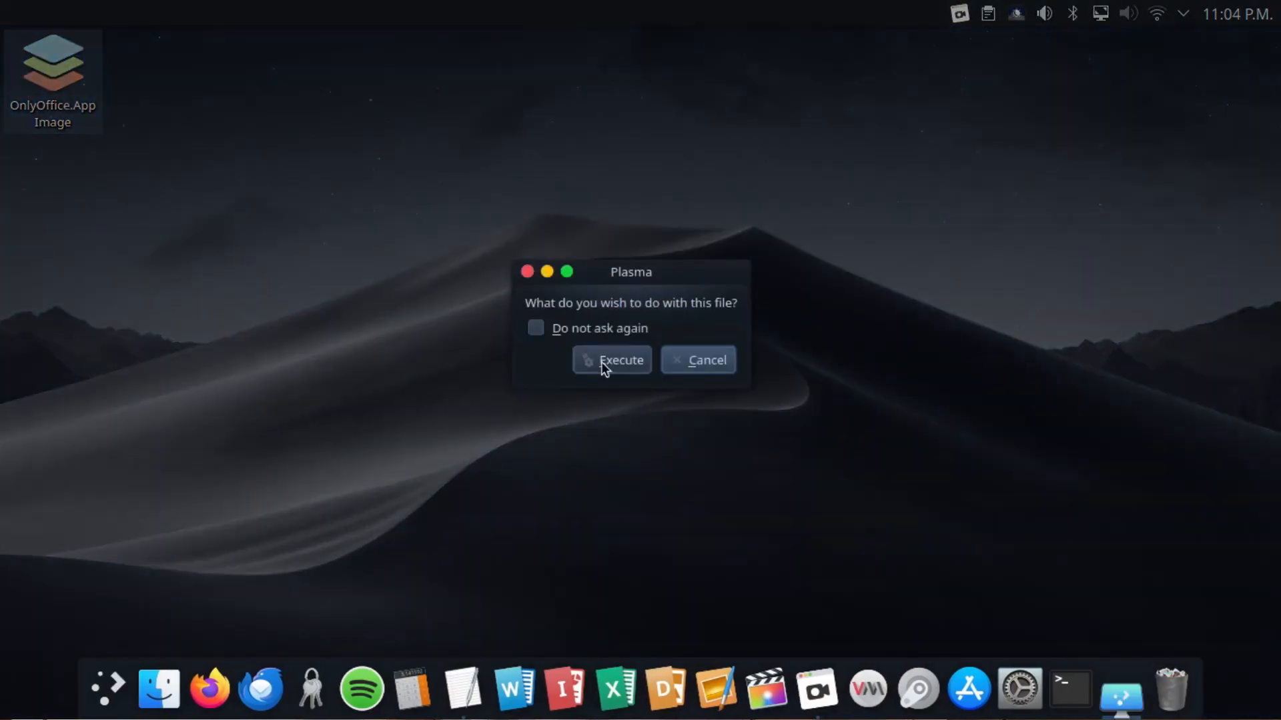
{"action": "left_click", "coordinate": [612, 359]}
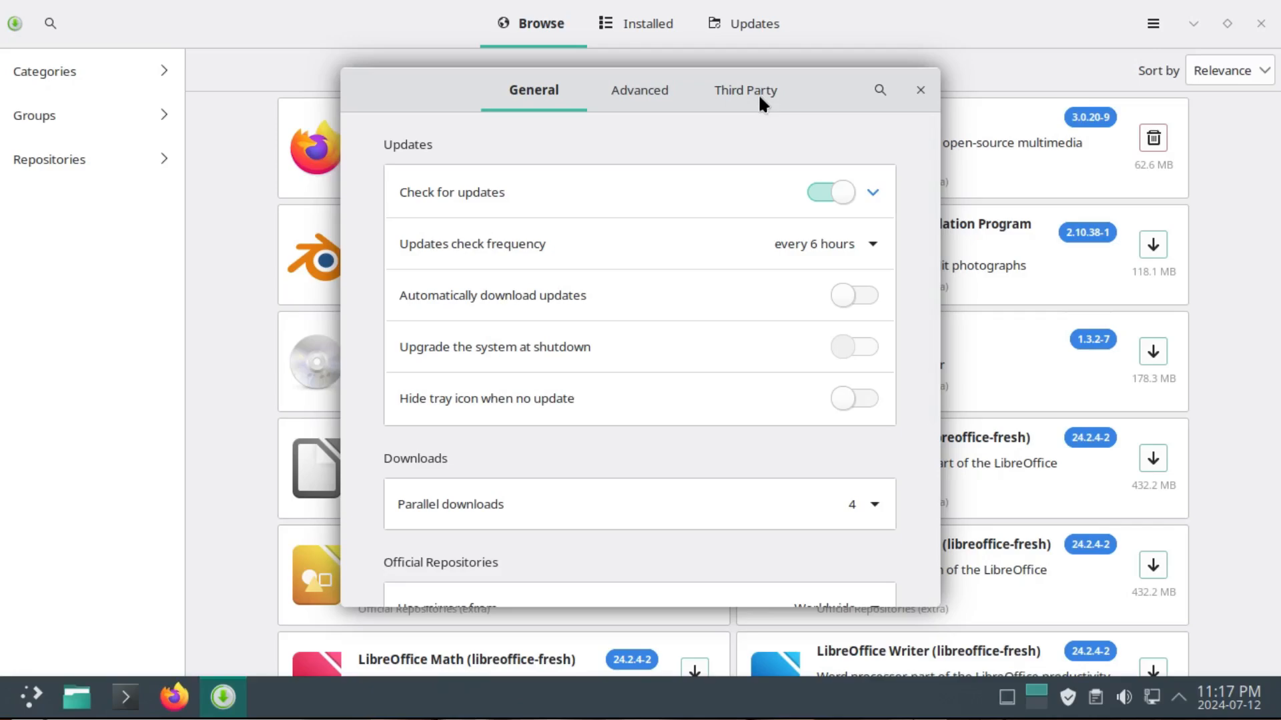
- Show Pamac's Third Party preferences with the Enable AUR support toggle
{"action": "left_click", "coordinate": [744, 90]}
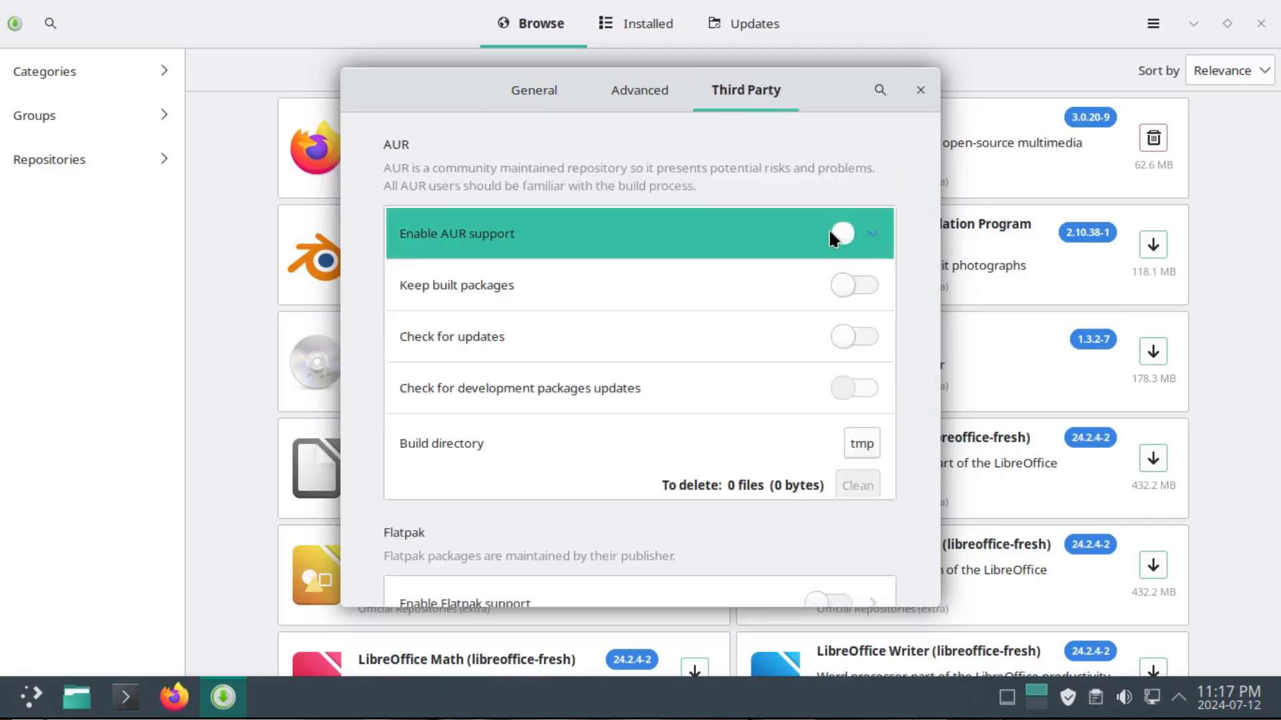